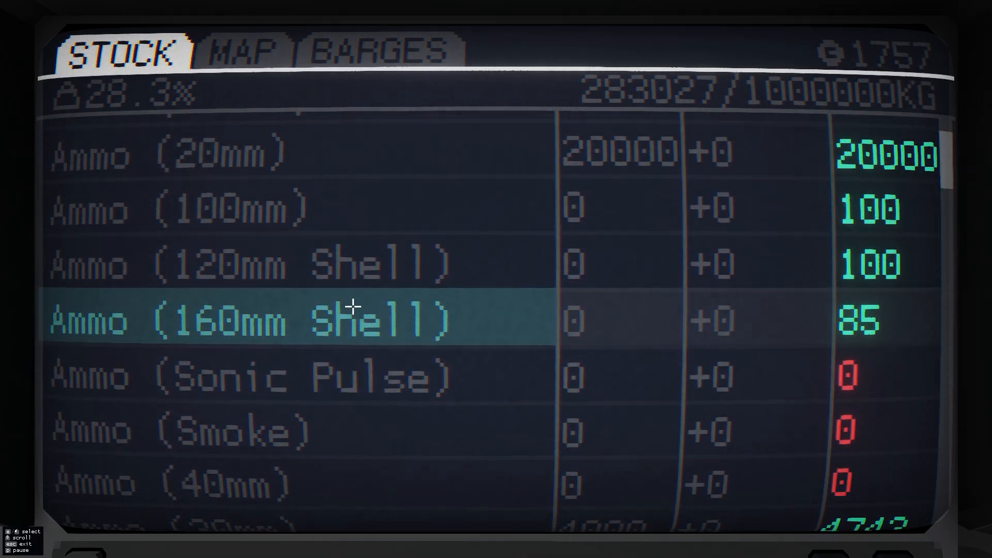
- Show the logistics map with the green barge route from the warehouse island to the turret island
{"action": "scroll", "scroll_direction": "down", "scroll_amount": 3}
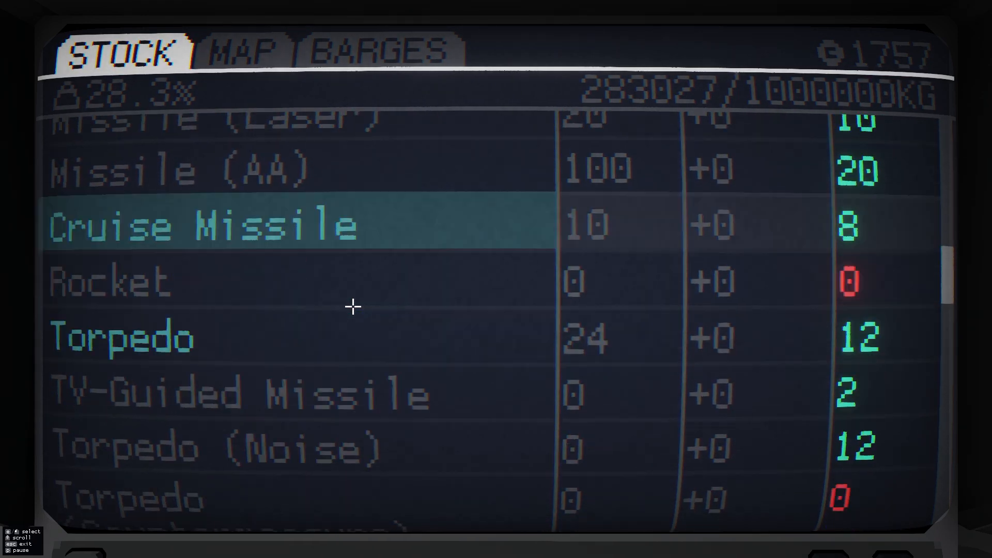
{"action": "scroll", "scroll_direction": "down", "scroll_amount": 3}
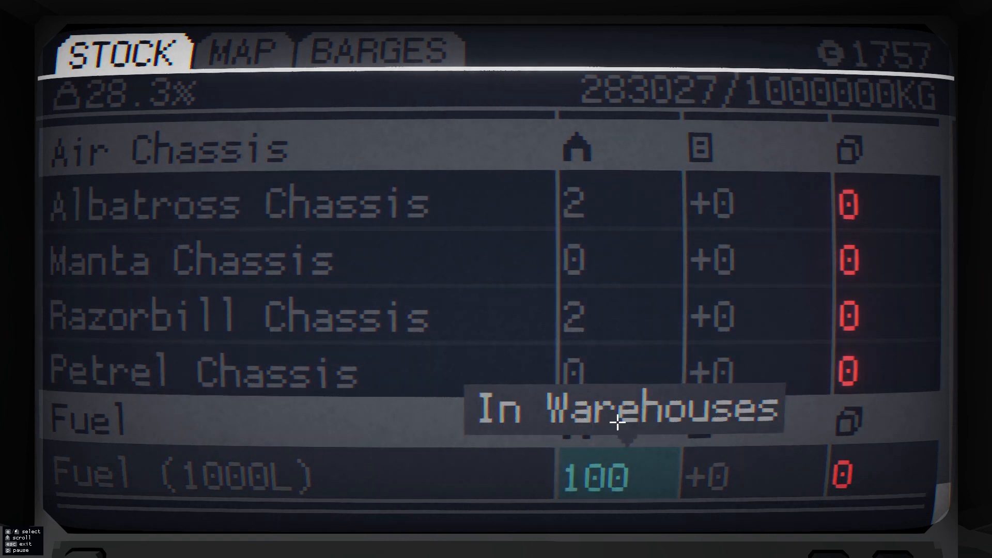
{"action": "mouse_move", "coordinate": [716, 205]}
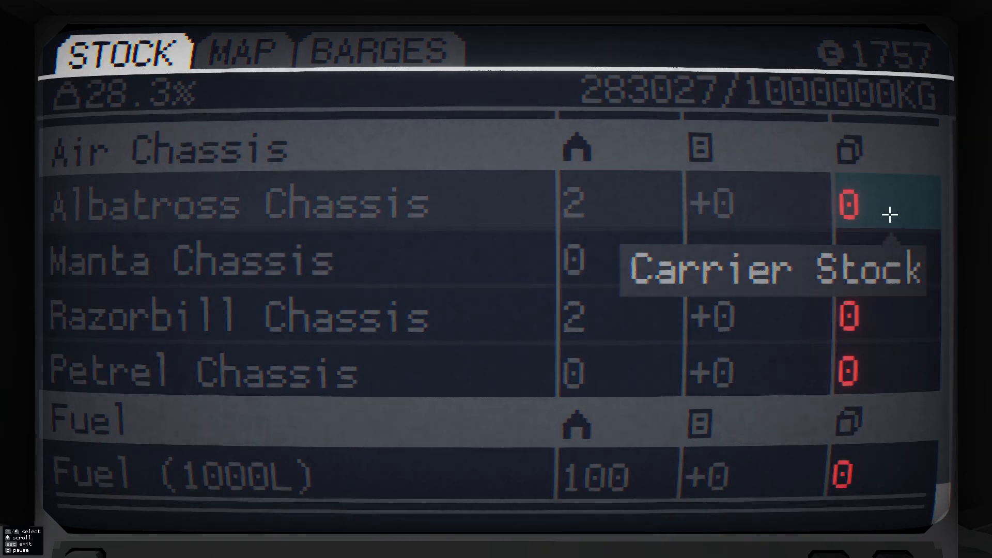
{"action": "scroll", "scroll_direction": "down", "scroll_amount": 3}
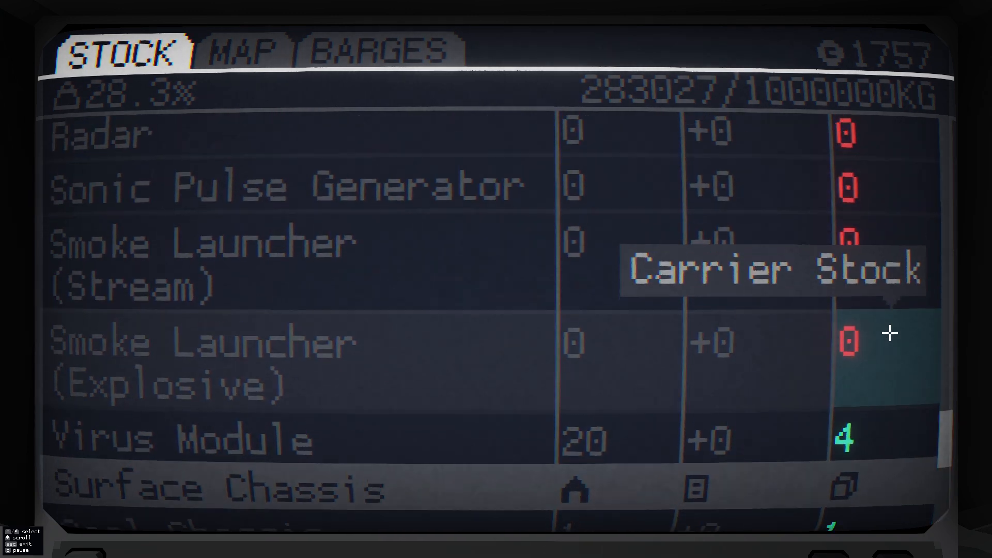
{"action": "scroll", "scroll_direction": "up", "scroll_amount": 3}
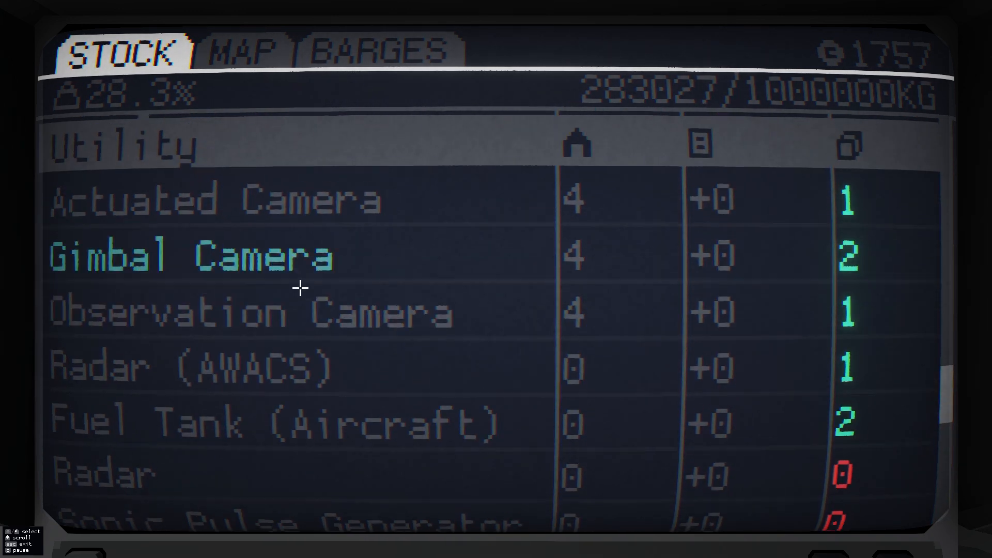
{"action": "left_click", "coordinate": [242, 52]}
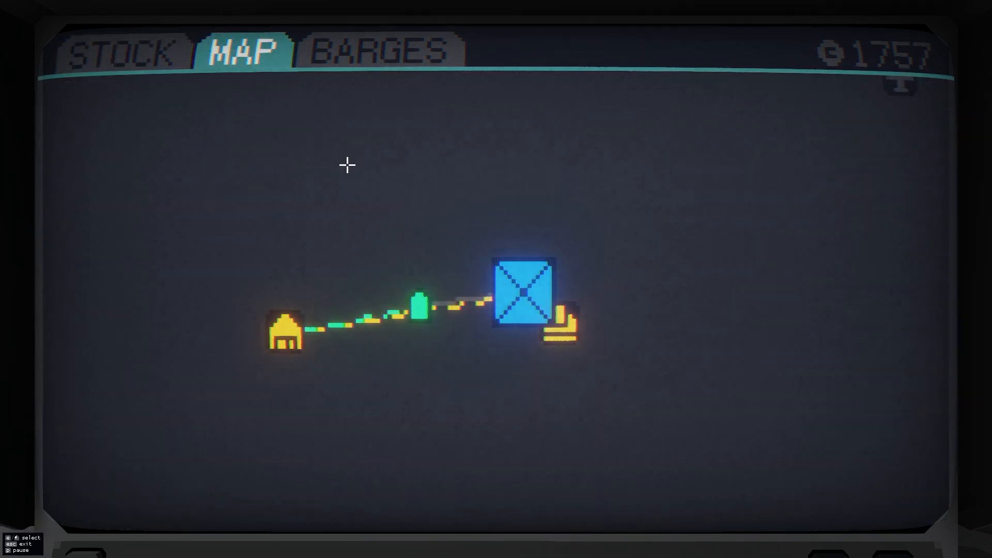
{"action": "left_click", "coordinate": [523, 290]}
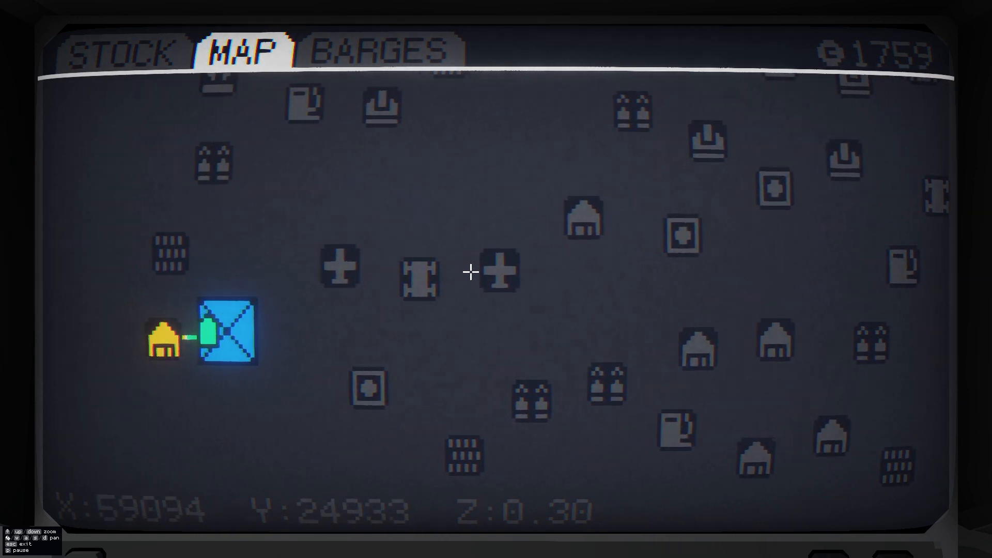
- Check the stock list, return to the map and start a new link from the turret island
{"action": "left_click", "coordinate": [123, 52]}
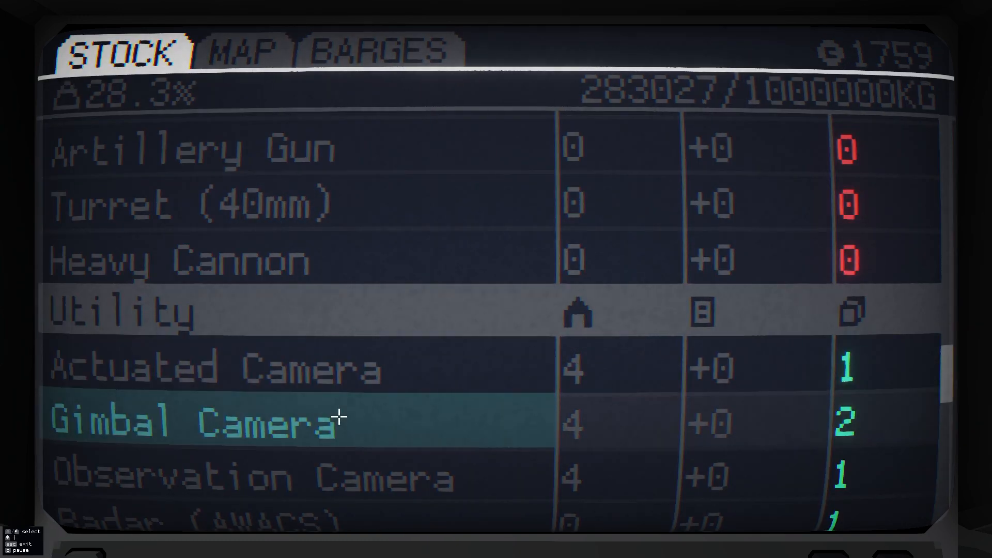
{"action": "left_click", "coordinate": [376, 51]}
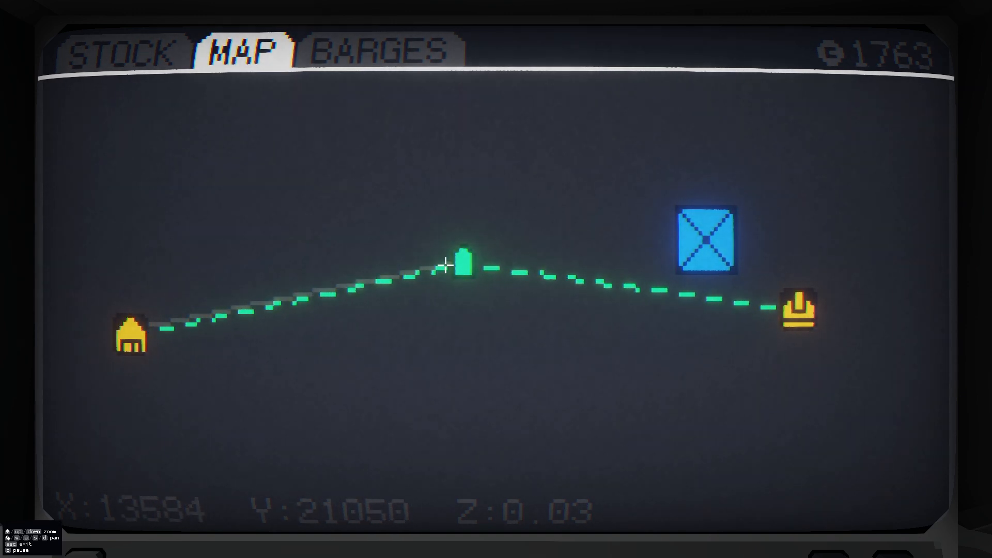
{"action": "left_click", "coordinate": [800, 308]}
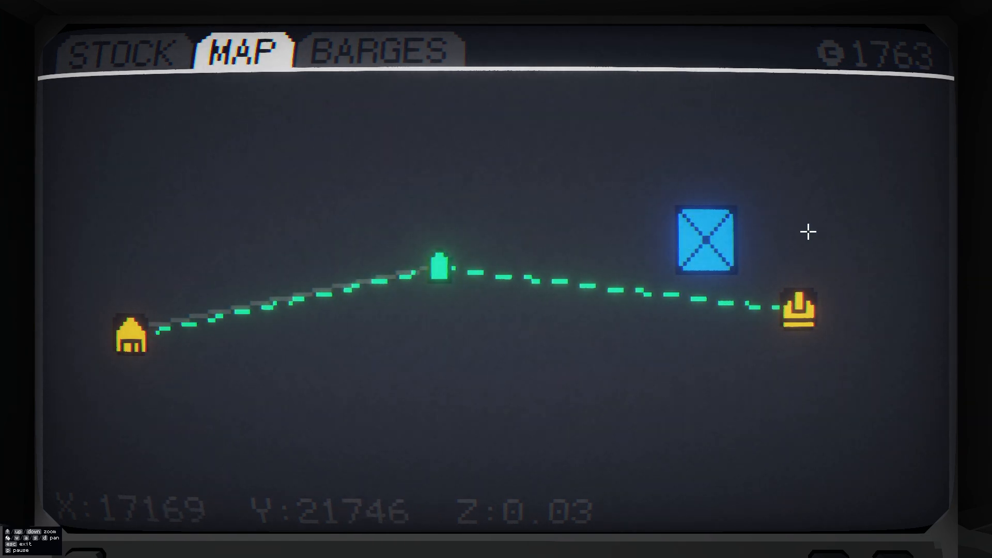
{"action": "left_click", "coordinate": [130, 337]}
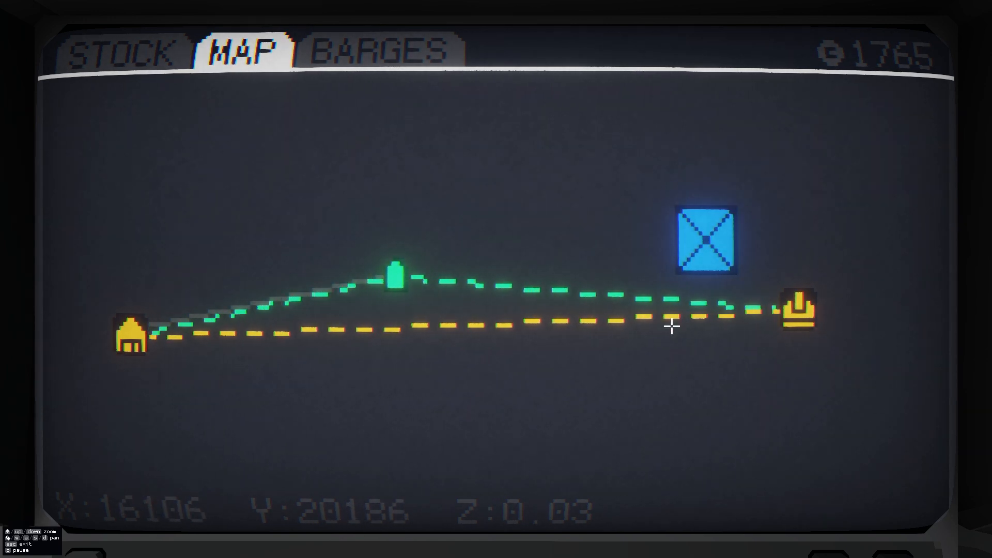
- Complete the yellow supply link to the warehouse island and inspect the Turrets depot's zero stock
{"action": "left_click", "coordinate": [130, 335]}
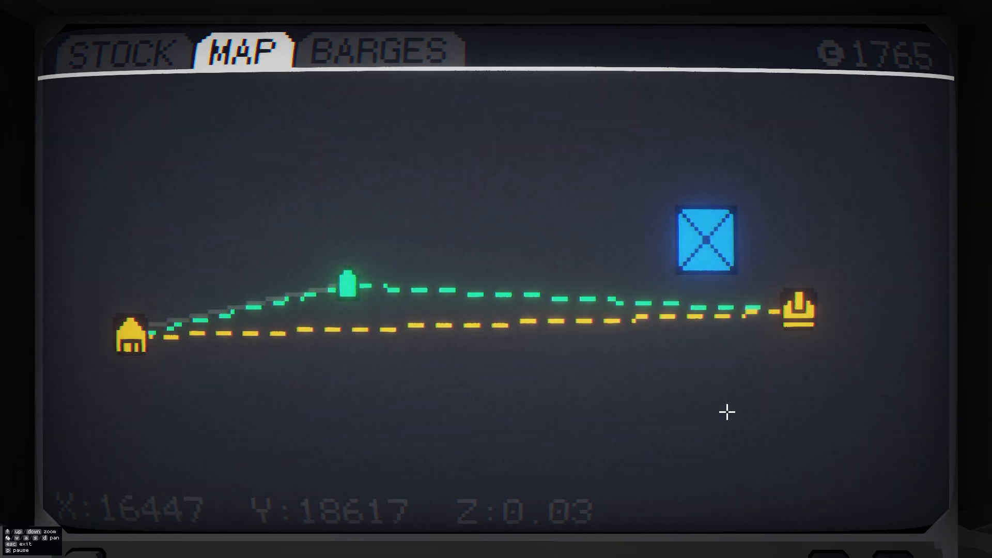
{"action": "left_click", "coordinate": [131, 339]}
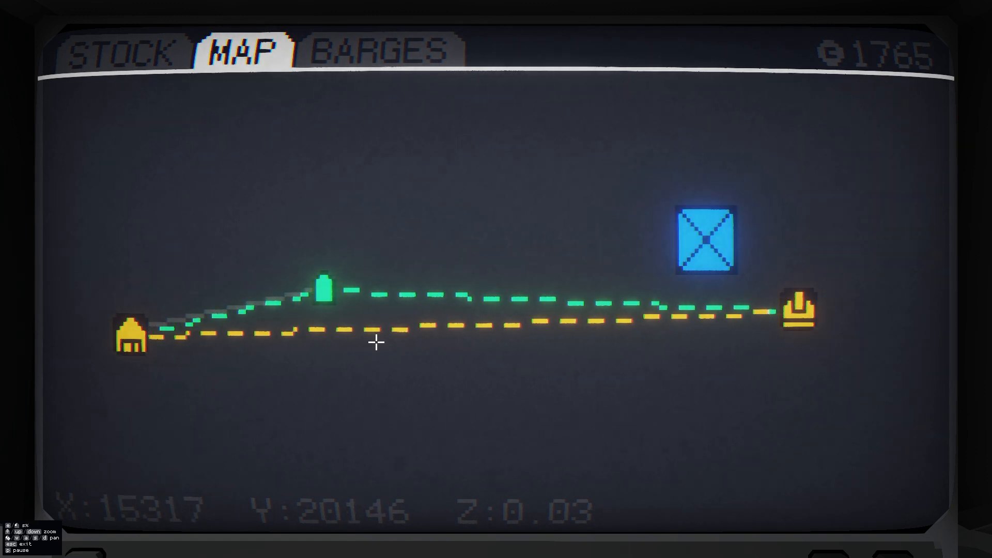
{"action": "left_click", "coordinate": [801, 313]}
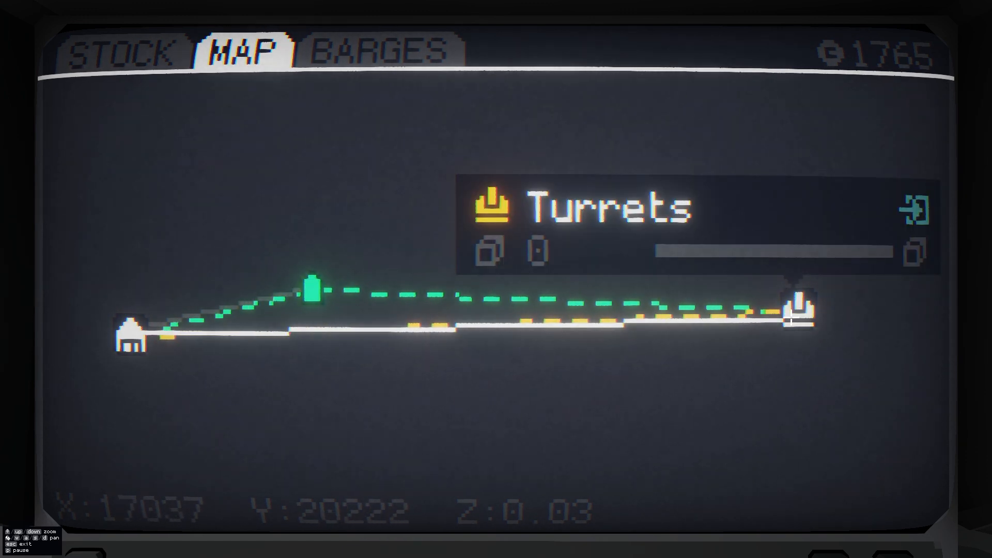